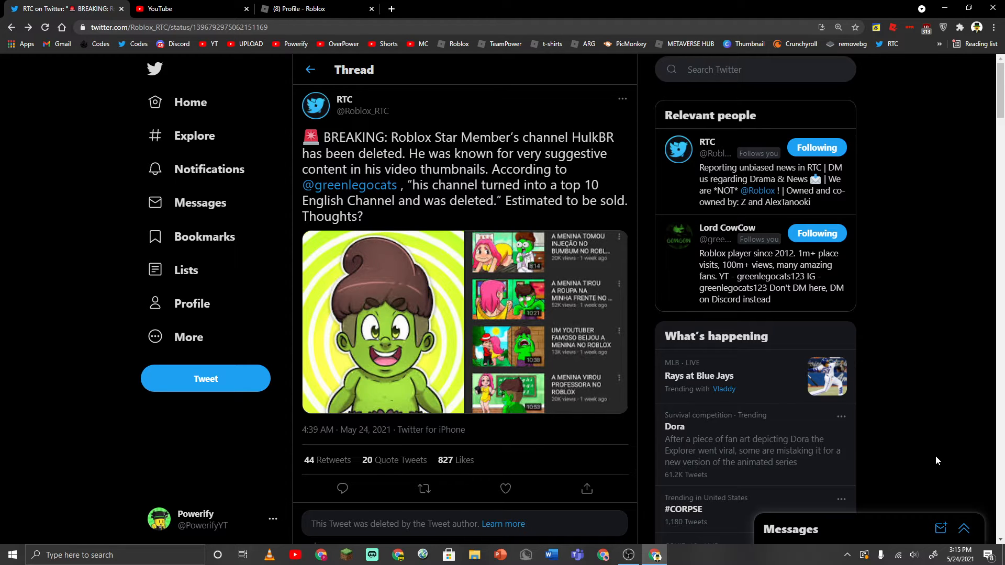
mouse_move(559, 267)
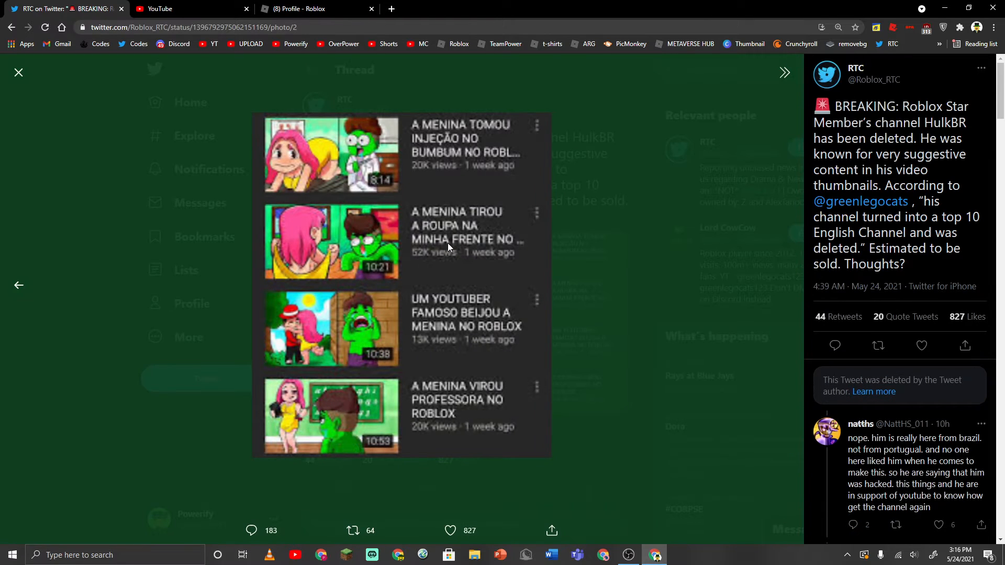
mouse_move(413, 169)
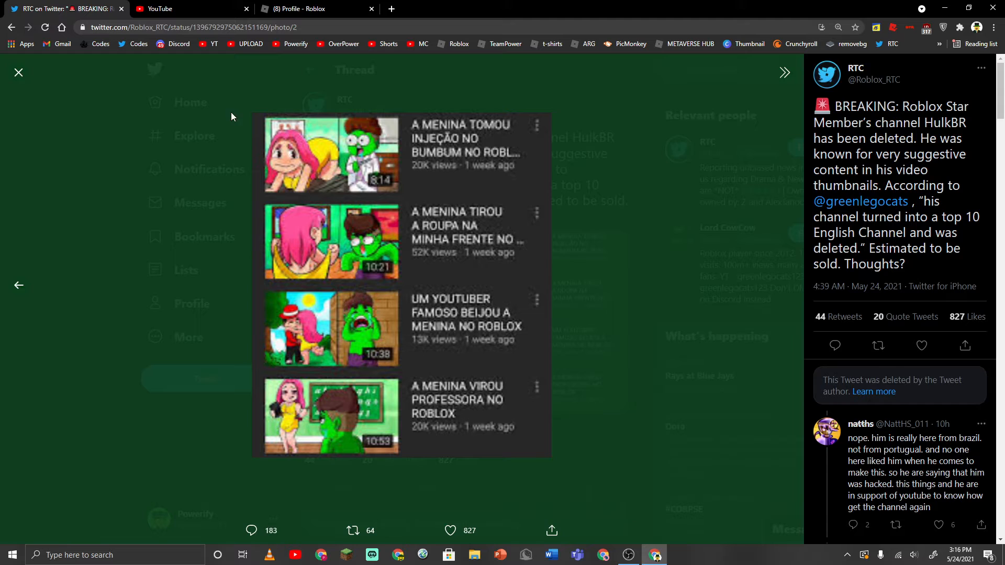
mouse_move(260, 119)
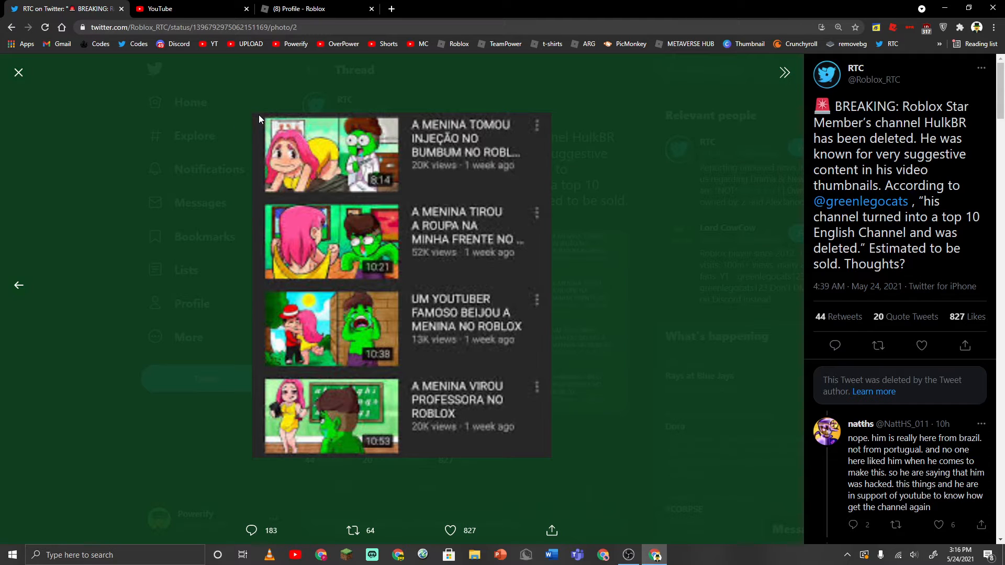
mouse_move(265, 120)
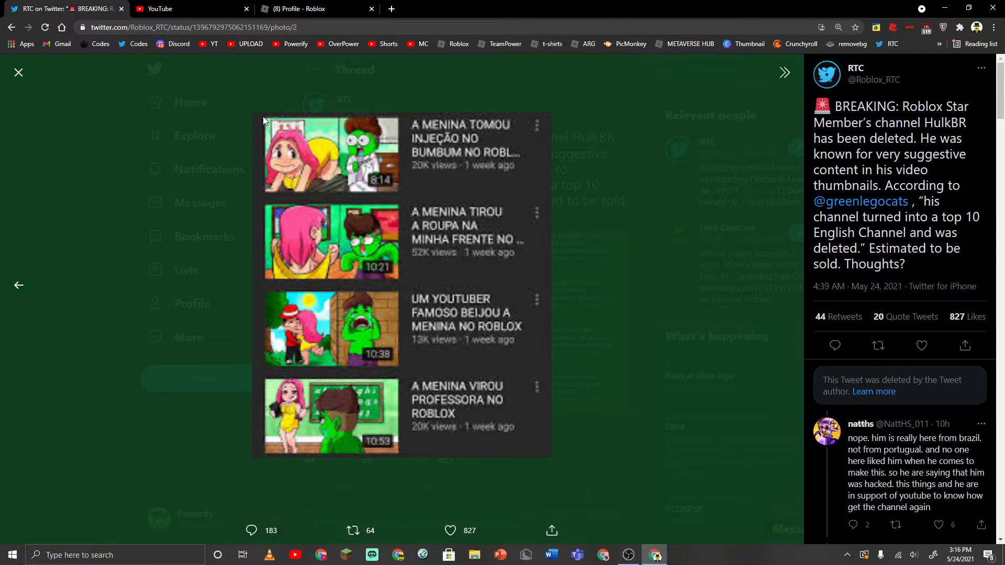
mouse_move(592, 349)
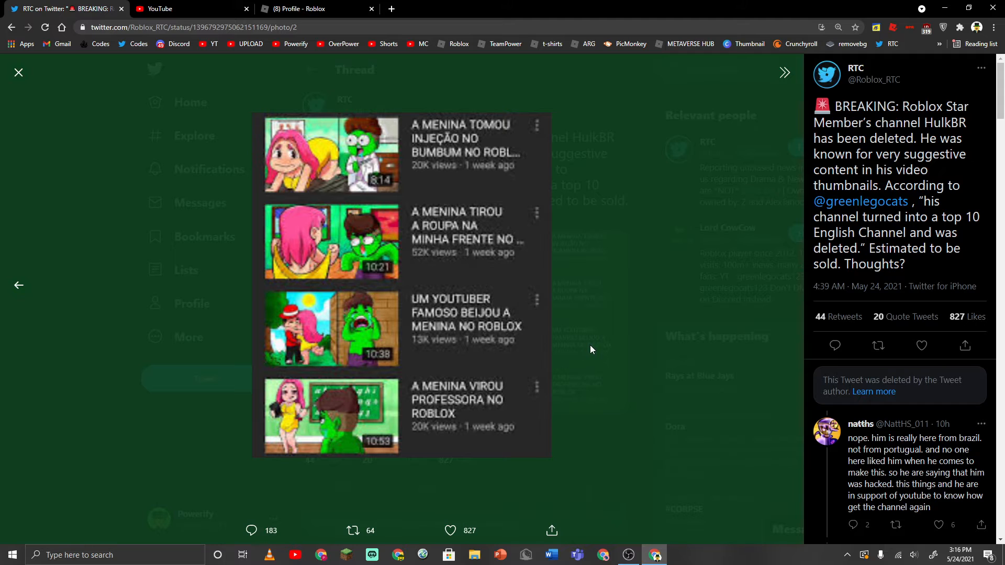
View HulkBR's cartoon avatar image full size on Twitter and close it again
left_click(18, 72)
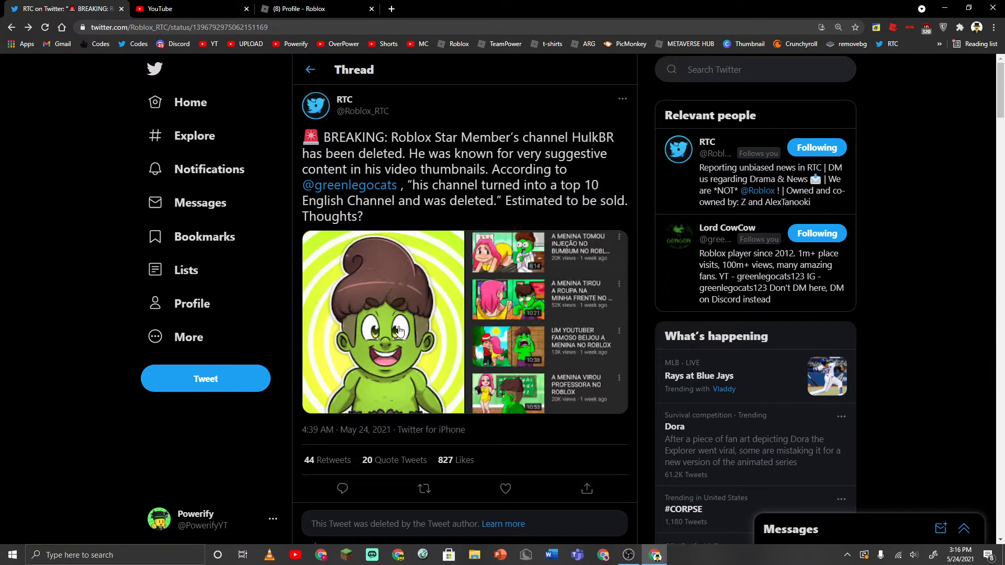
left_click(399, 330)
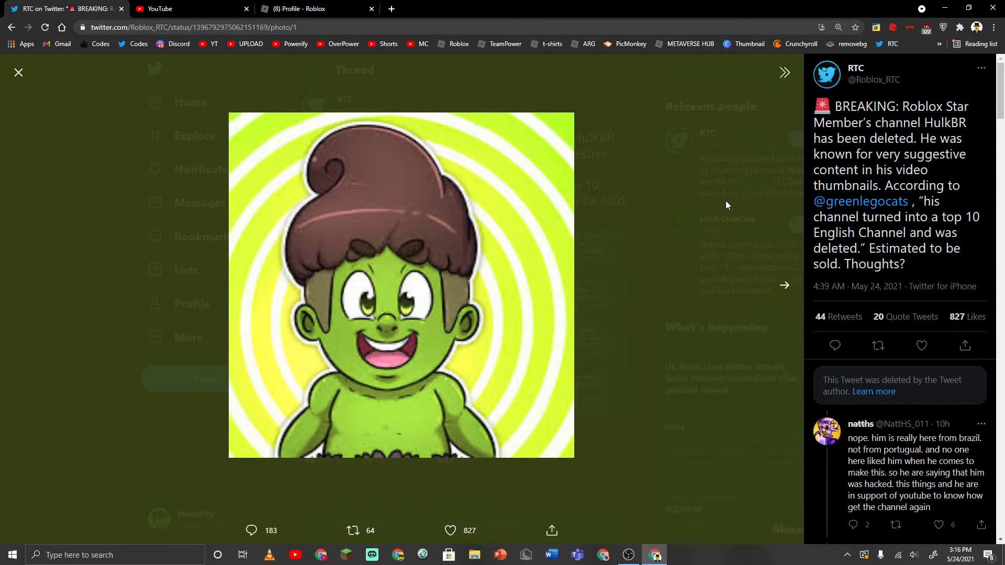
left_click(19, 72)
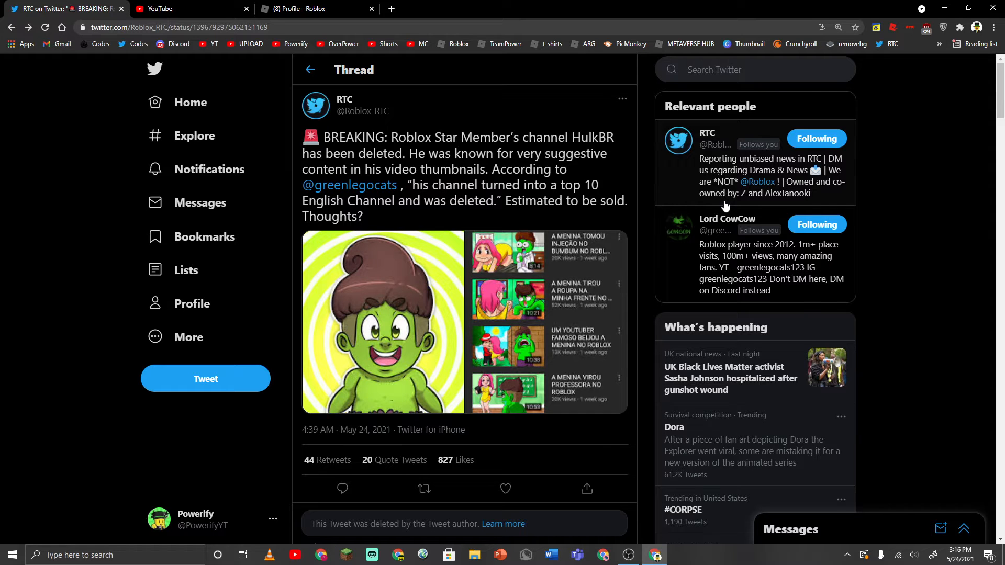
scroll("down", 3)
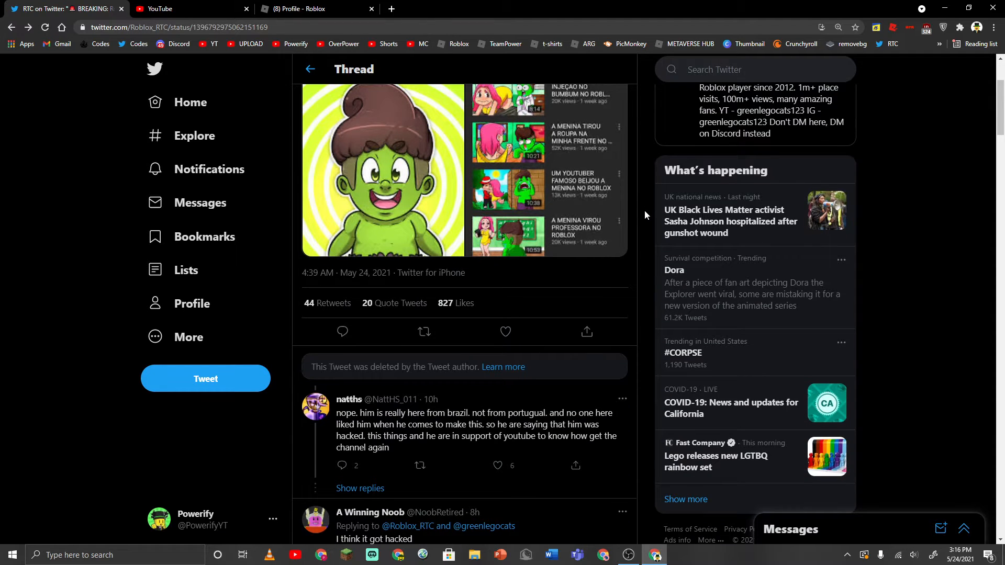
scroll("up", 3)
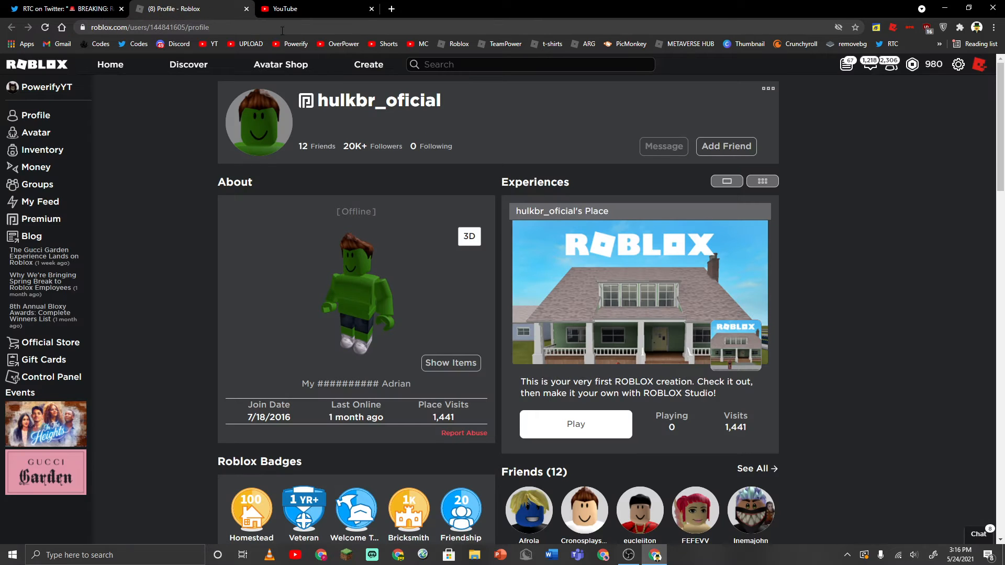
mouse_move(309, 107)
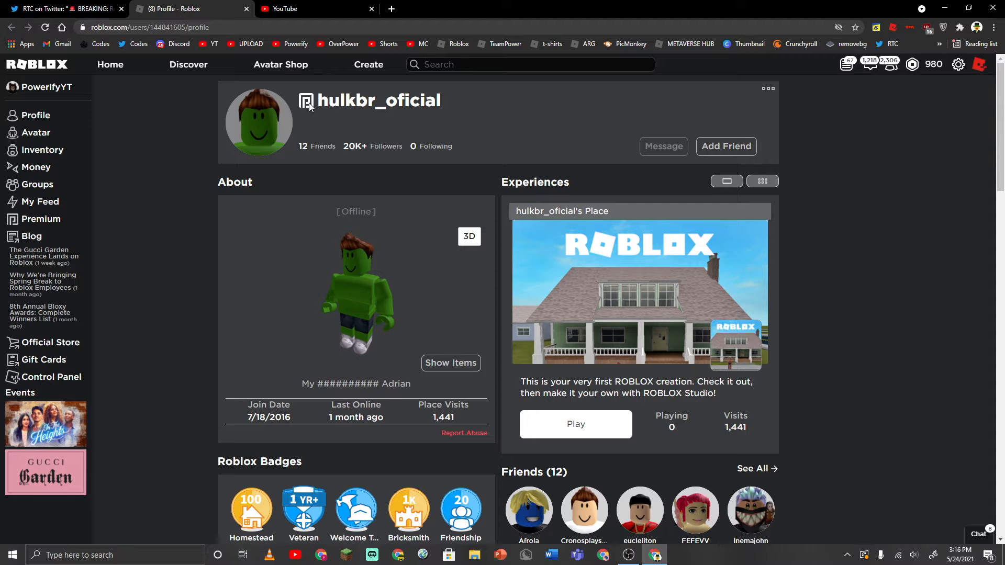
Select the username hulkbr_oficial on Roblox and scroll through his badges, groups and collections
double_click(379, 101)
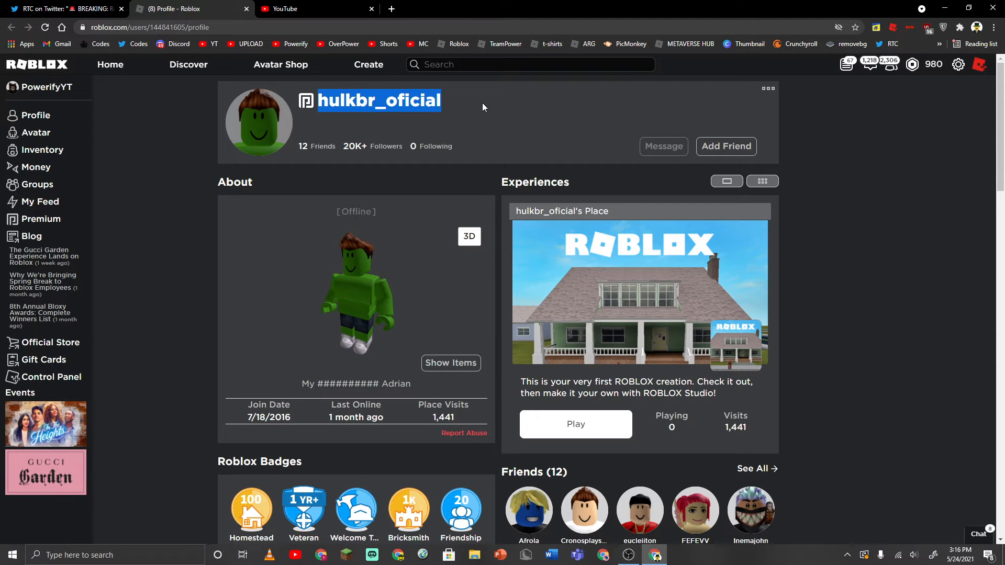
scroll("down", 3)
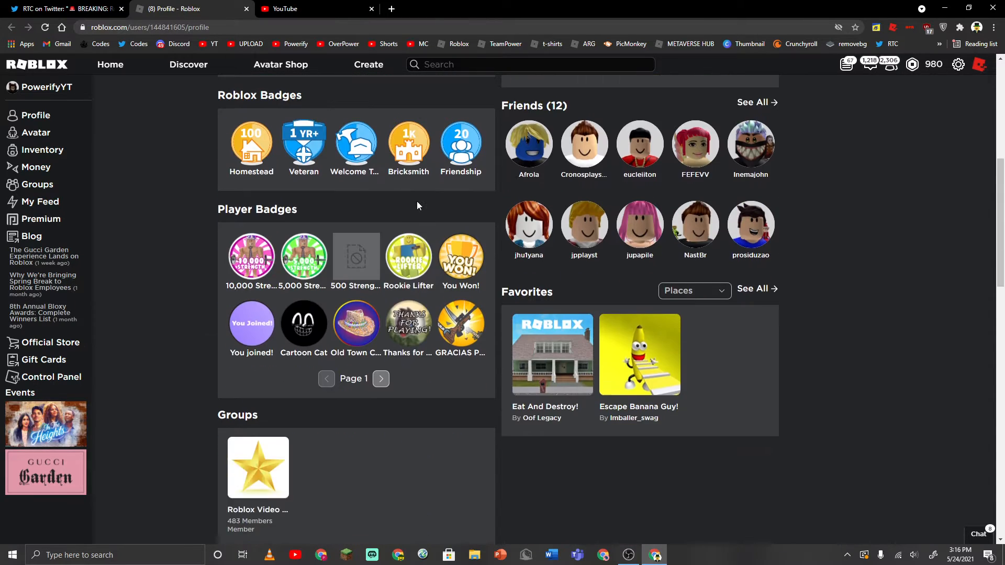
scroll("down", 3)
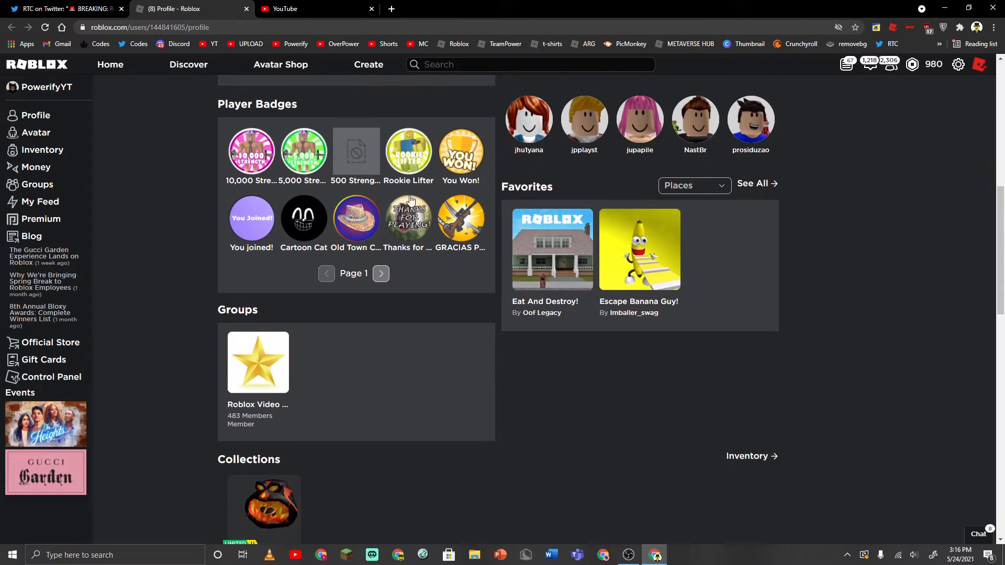
scroll("down", 3)
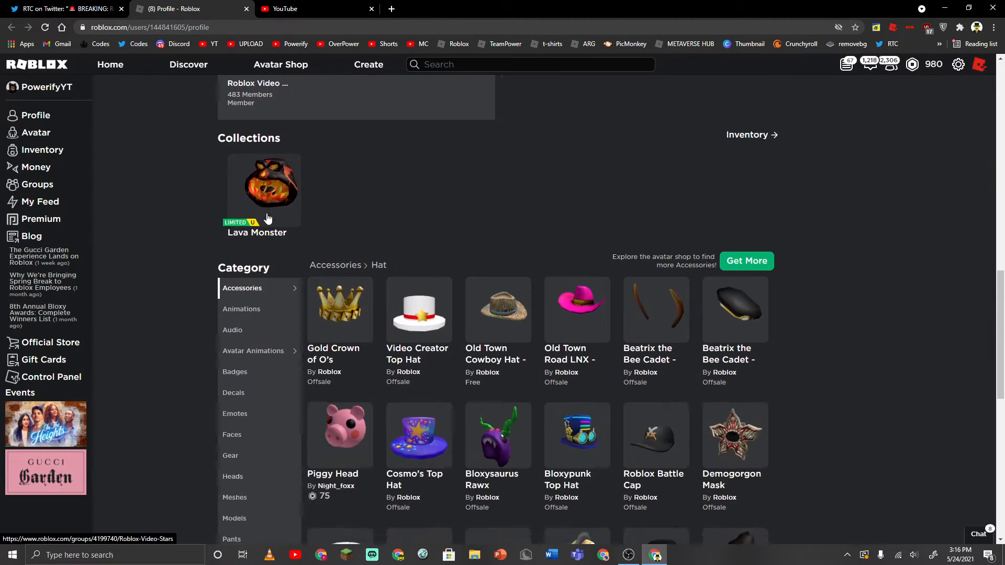
scroll("down", 3)
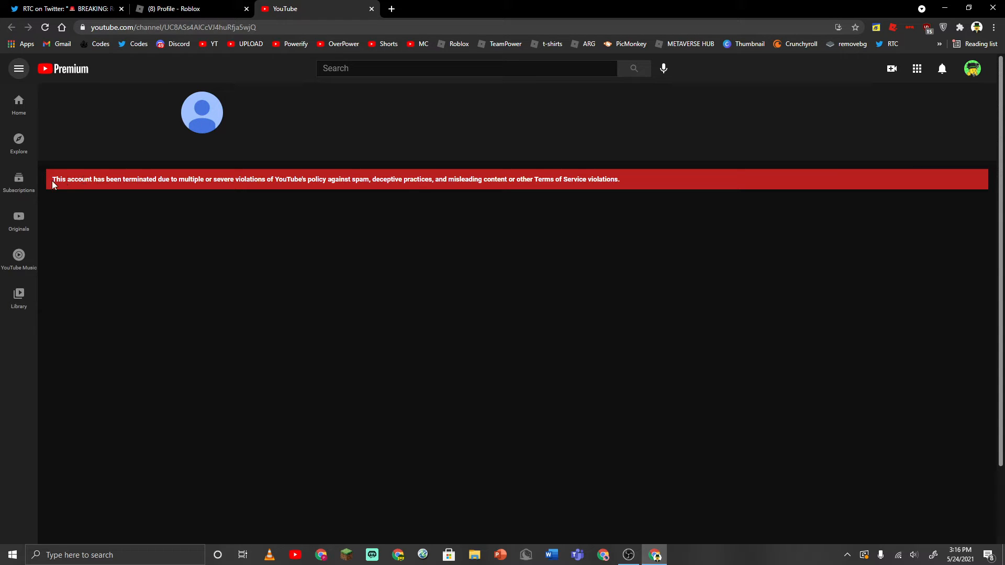
mouse_move(37, 5)
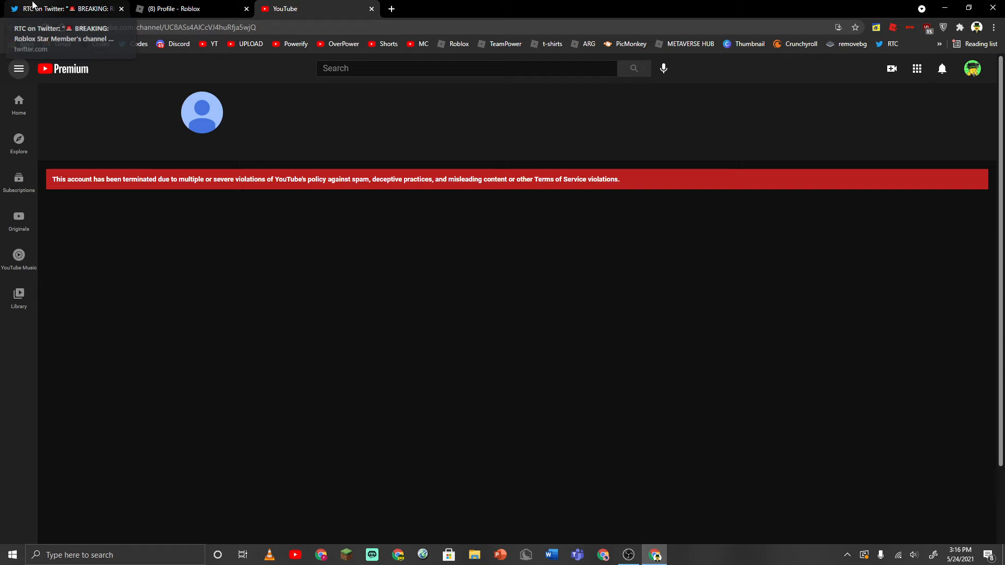
Return from the terminated YouTube channel page to the RTC Twitter thread
left_click(63, 8)
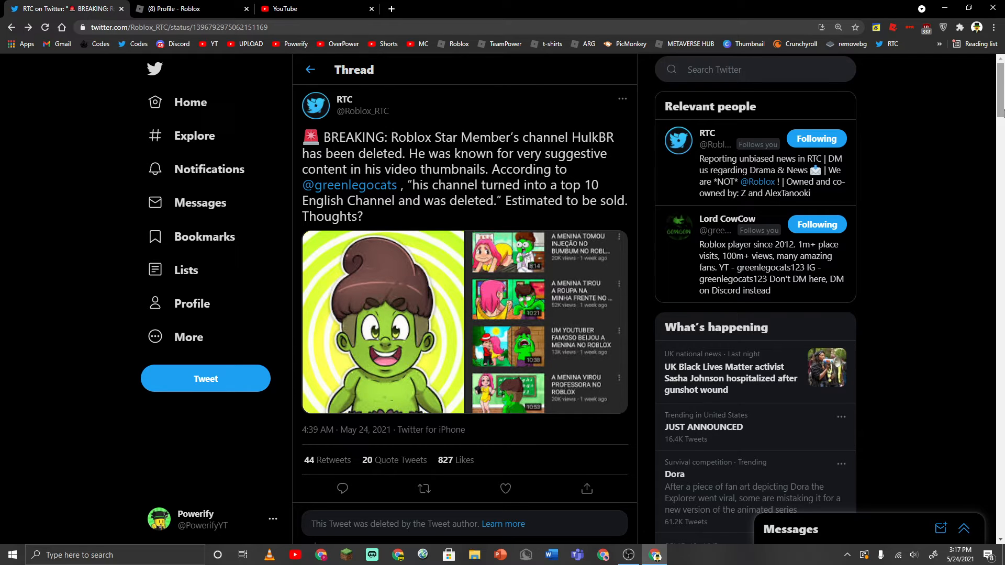
mouse_move(695, 206)
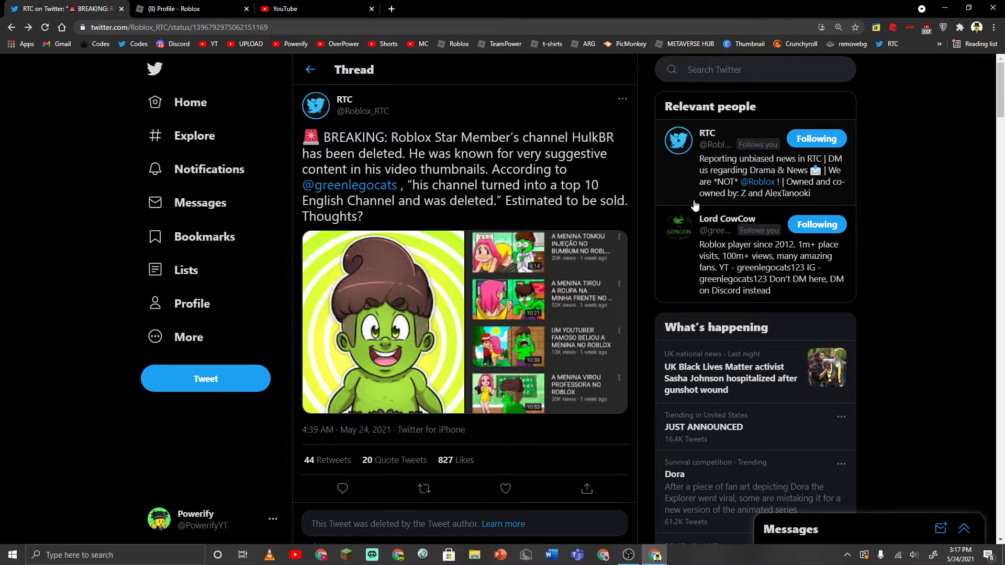
mouse_move(694, 193)
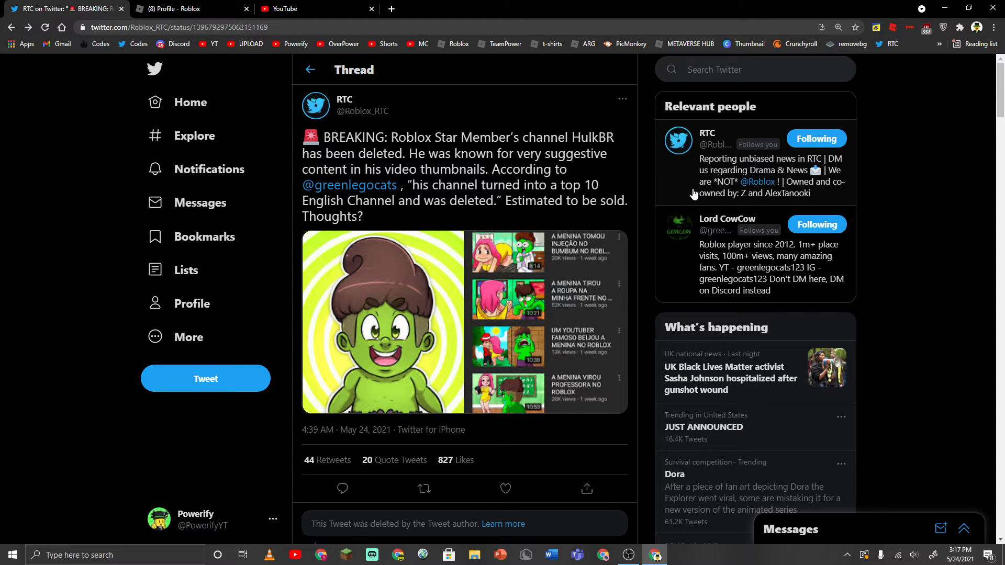
scroll("down", 3)
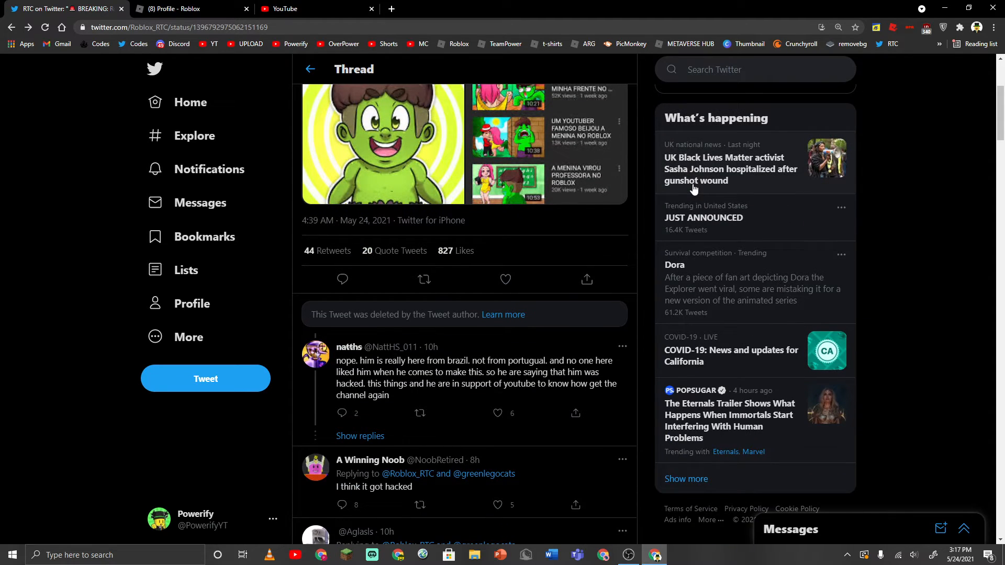
scroll("down", 3)
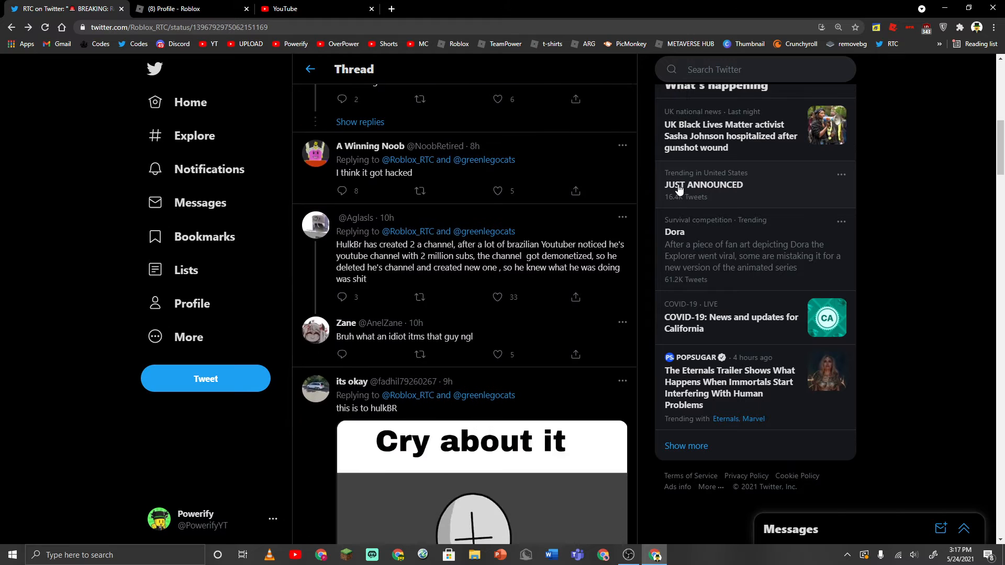
mouse_move(340, 250)
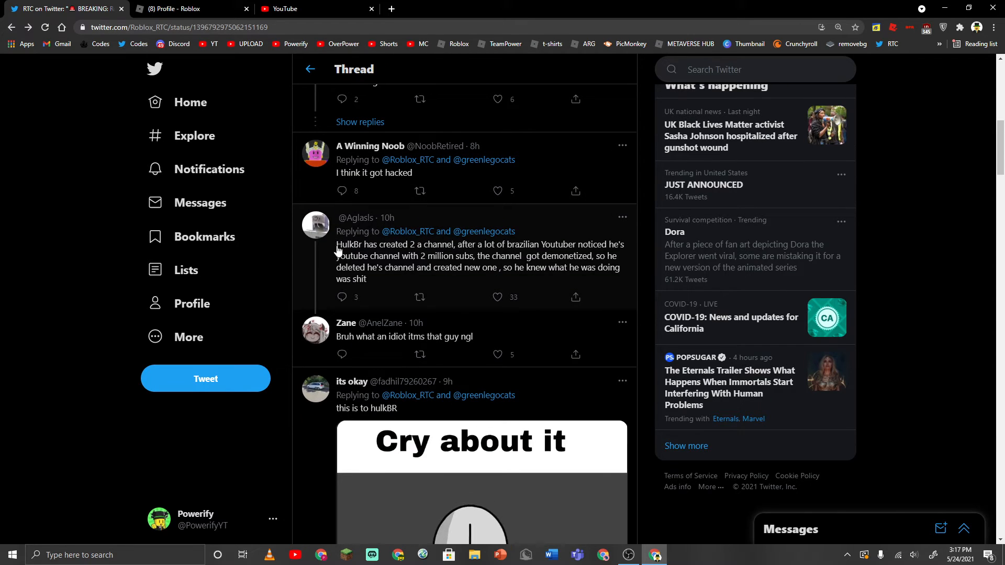
left_click_drag(336, 244, 453, 244)
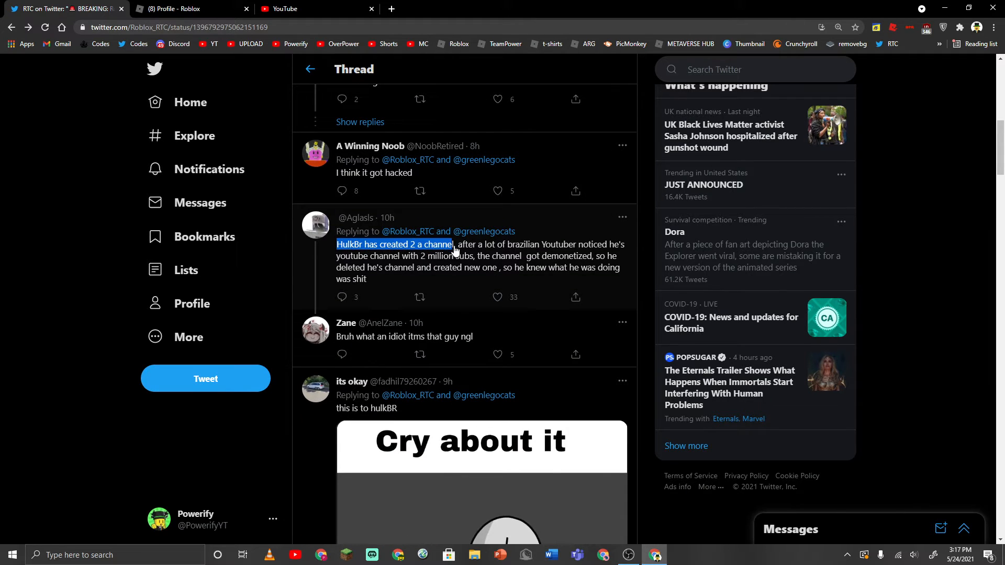
left_click_drag(453, 244, 551, 245)
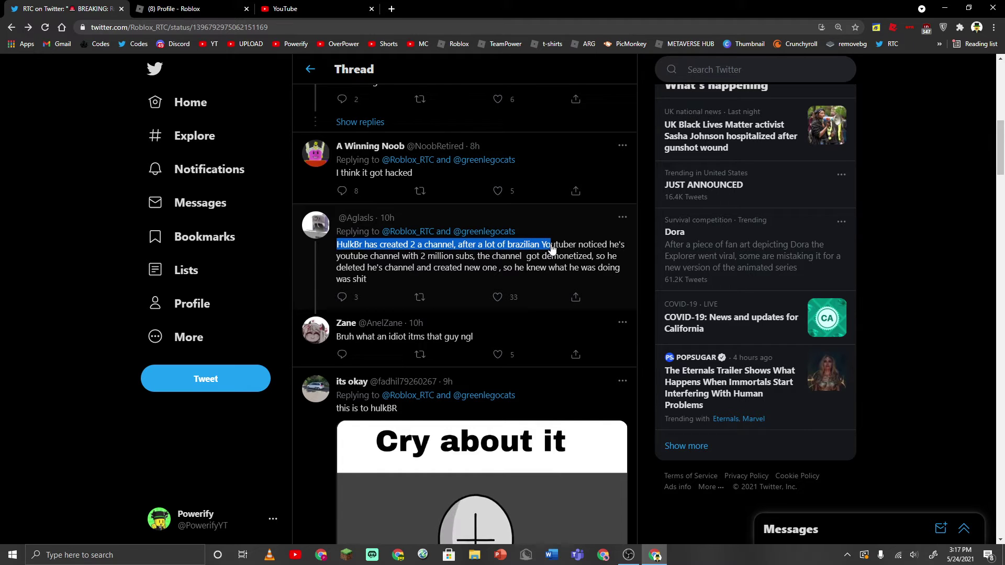
left_click_drag(549, 245, 453, 256)
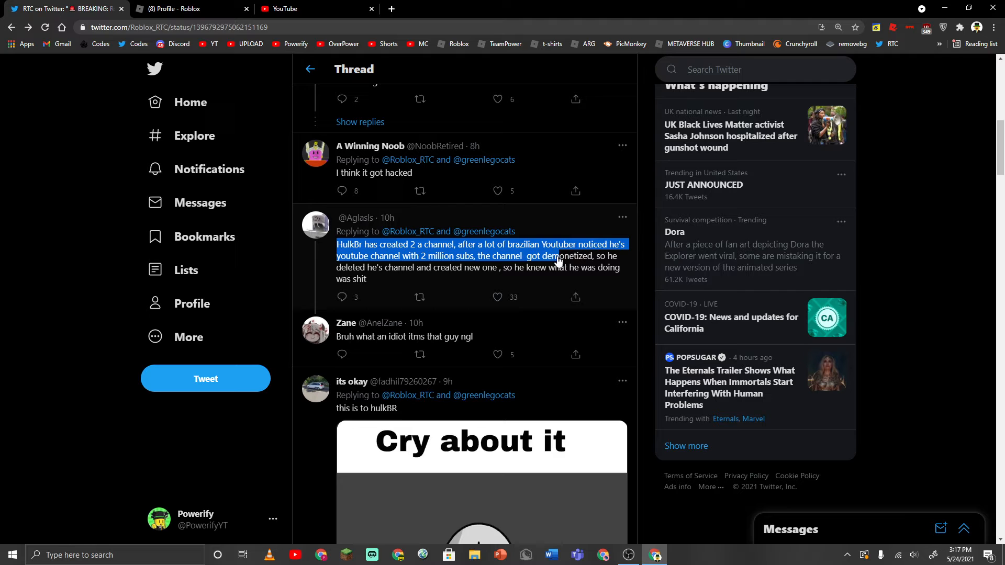
left_click_drag(557, 262, 464, 268)
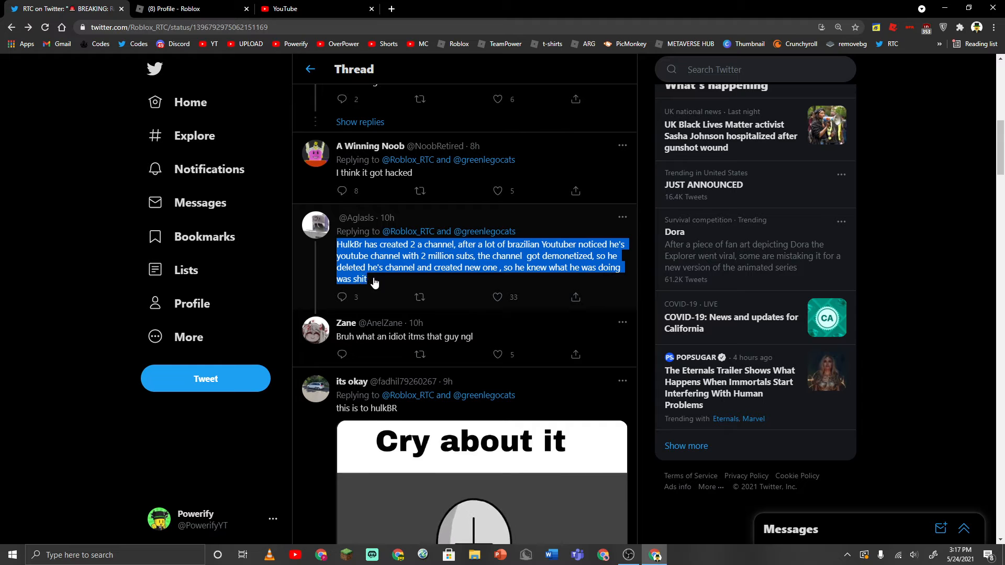
Read further replies and enlarge the thumbnail accusing HulkBR of copying a Spanish youtuber
scroll("down", 3)
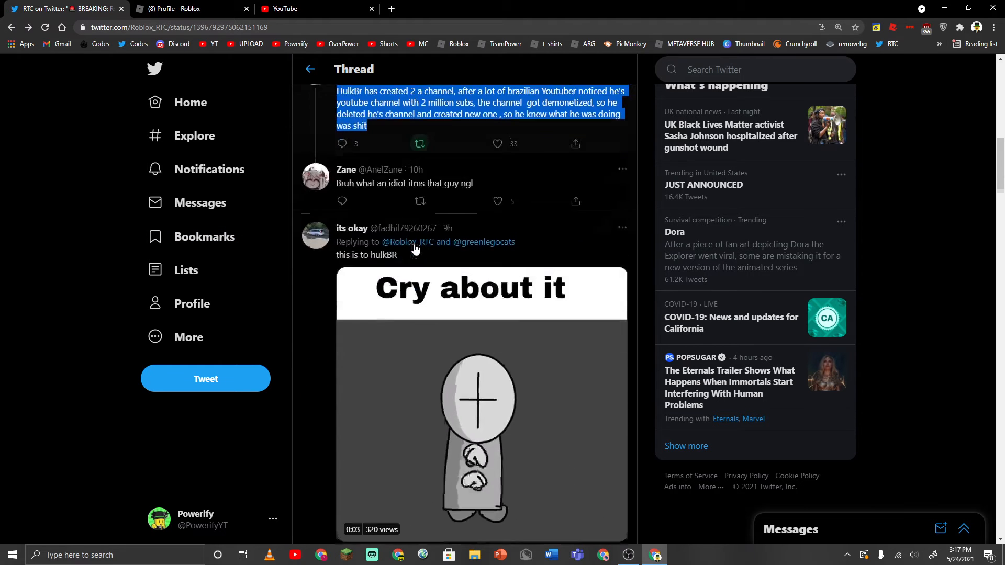
scroll("down", 3)
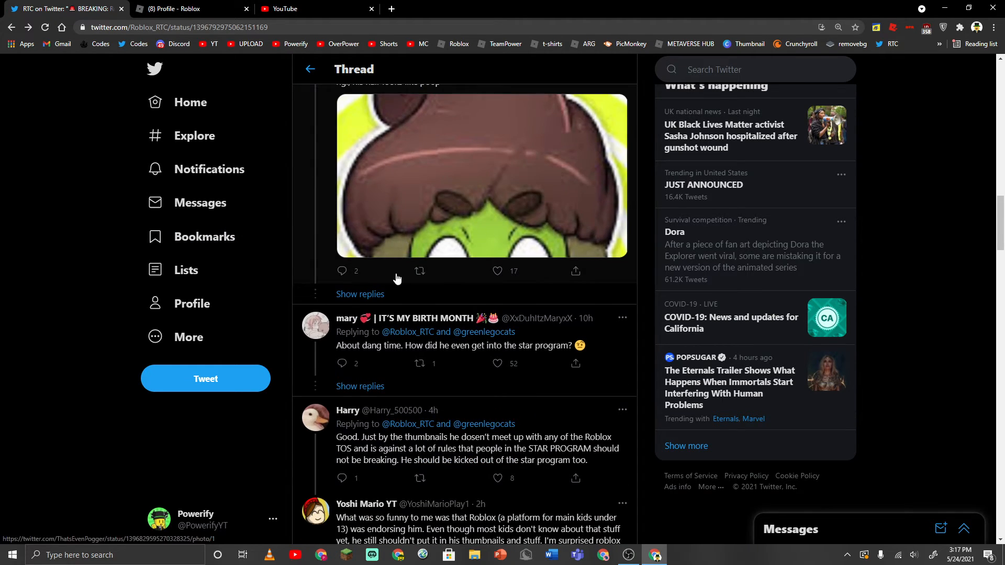
scroll("down", 3)
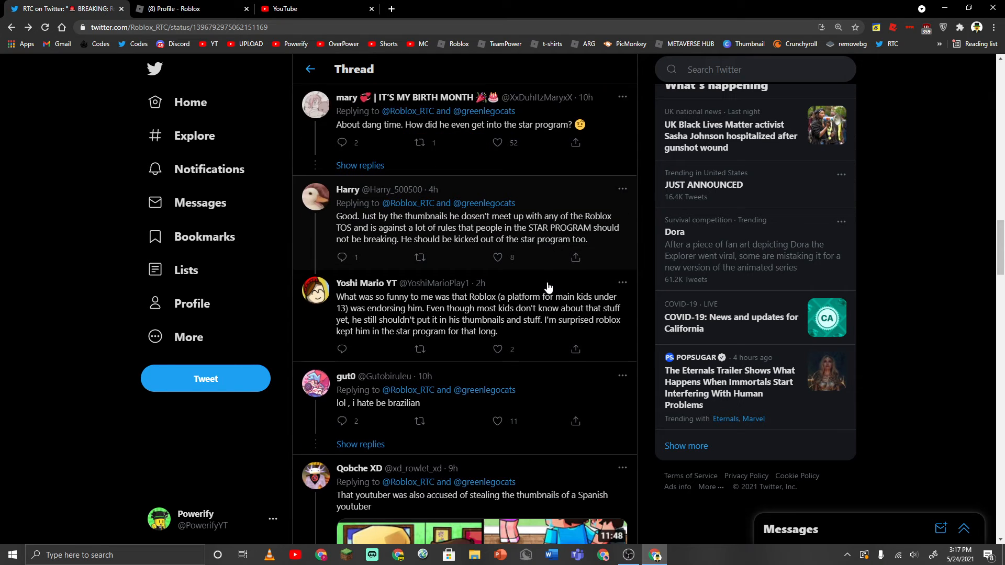
scroll("down", 3)
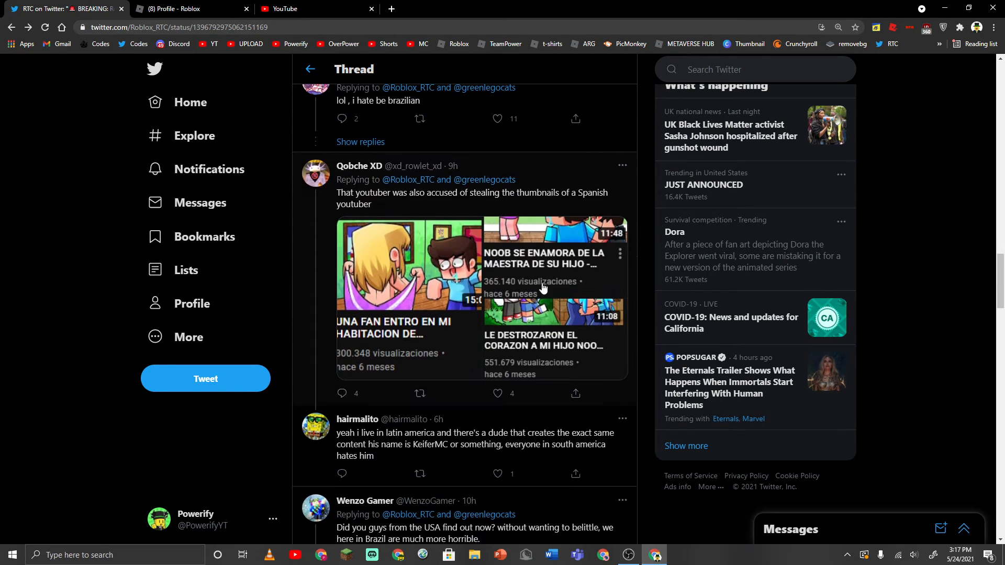
mouse_move(524, 247)
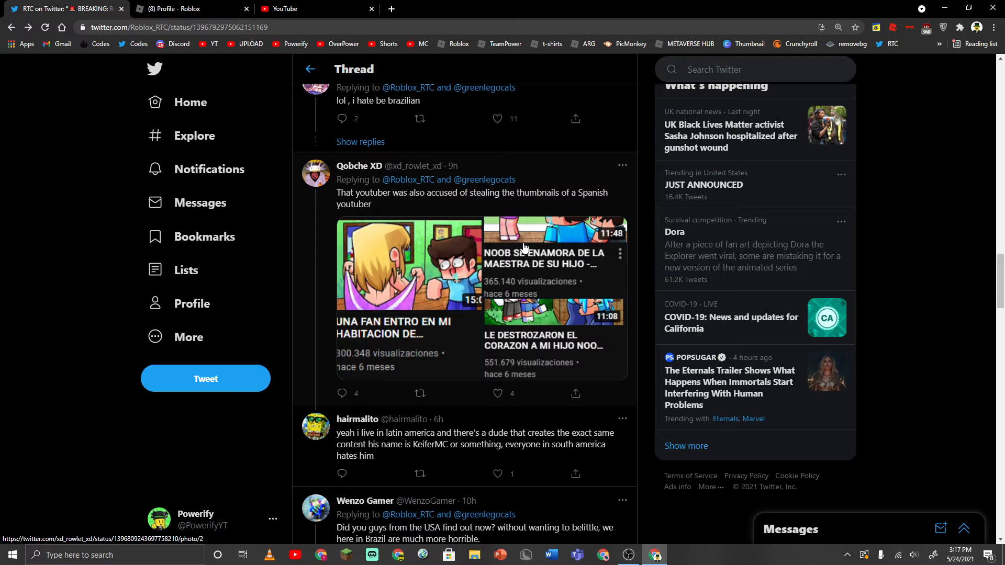
left_click(408, 264)
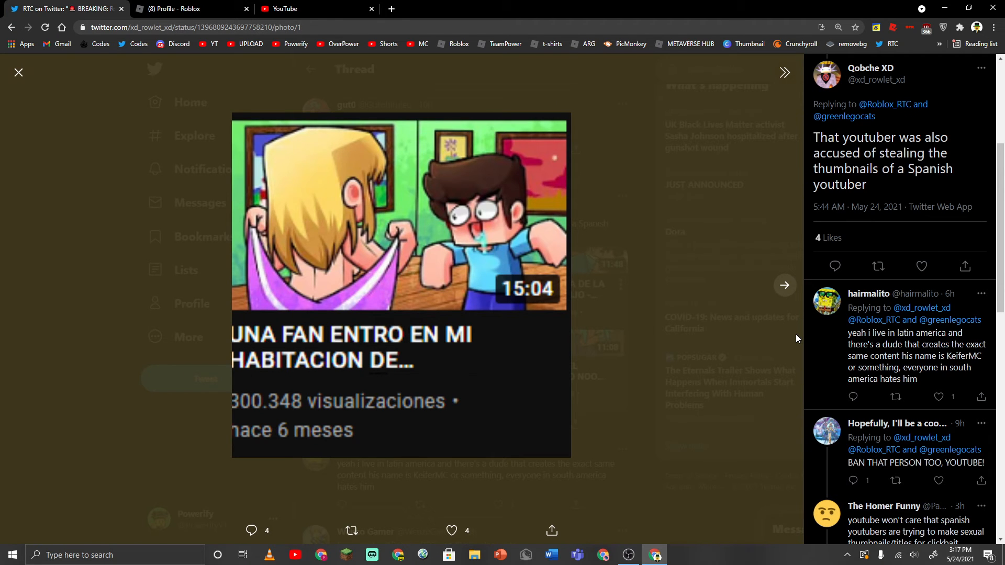
Close the enlarged thumbnail, read more replies and return to the original RTC BREAKING tweet
left_click(785, 285)
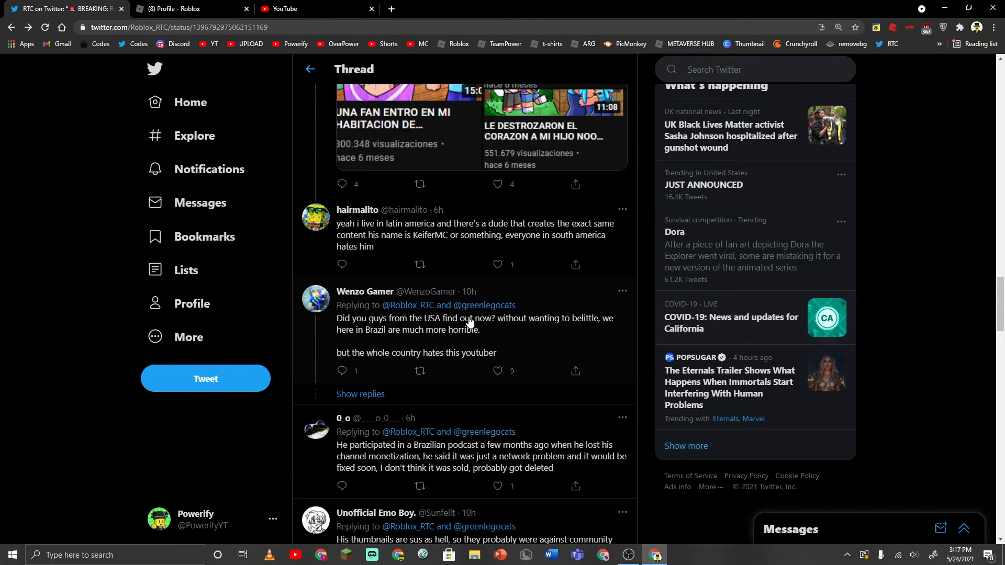
scroll("down", 3)
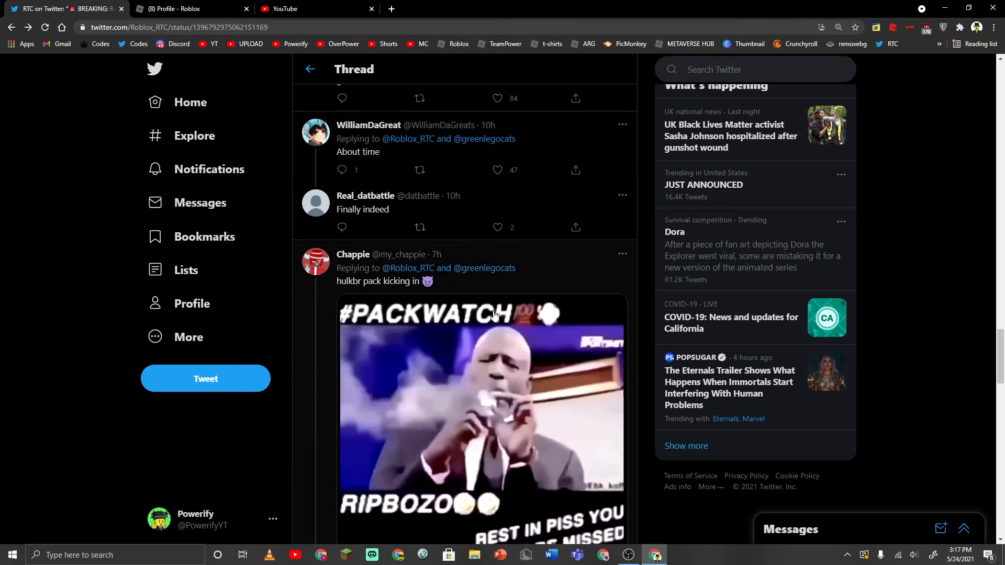
scroll("down", 3)
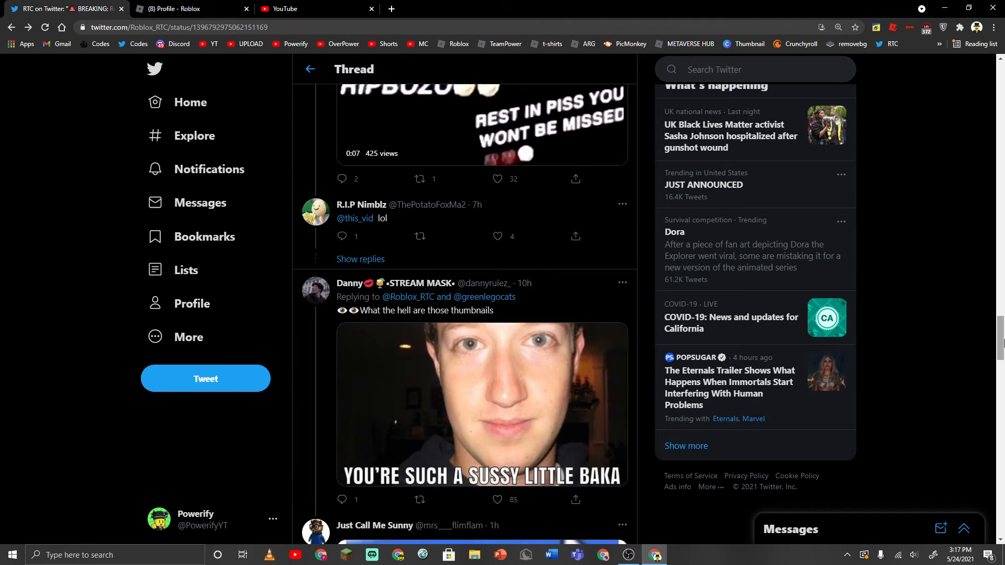
scroll("up", 3)
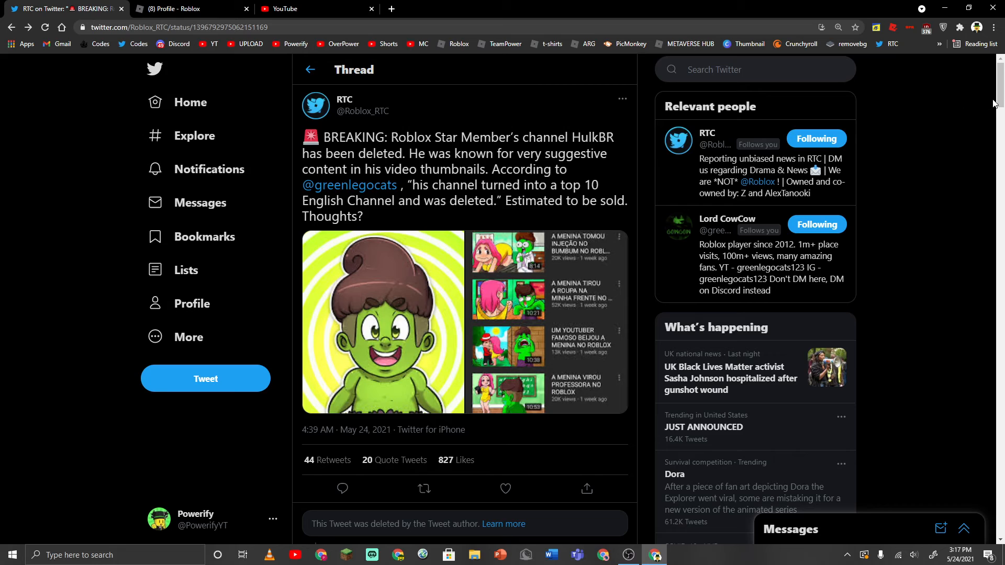
mouse_move(982, 105)
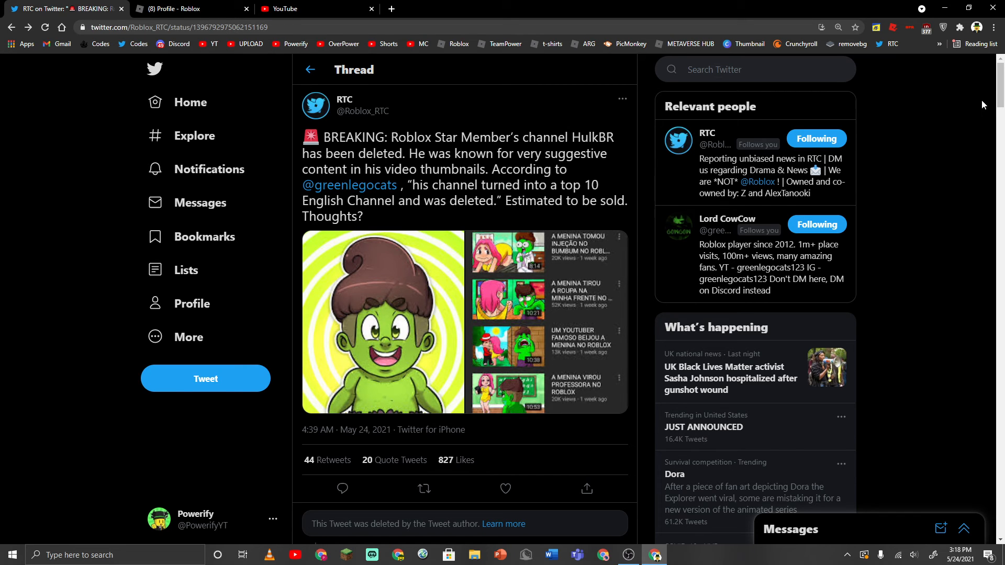
mouse_move(370, 236)
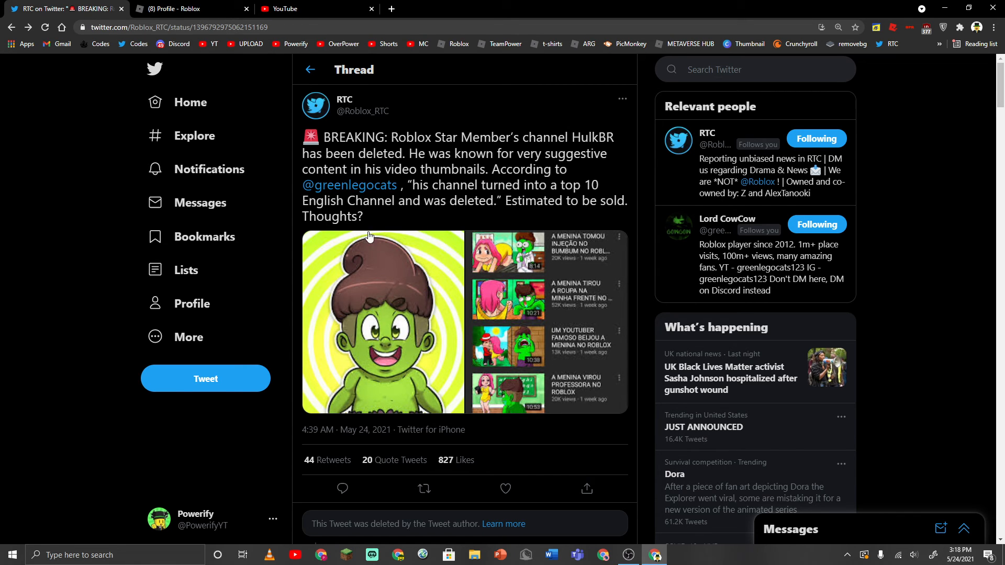
Revisit the hulkbr_oficial Roblox profile, then bring OBS to the front to stop recording
left_click(189, 9)
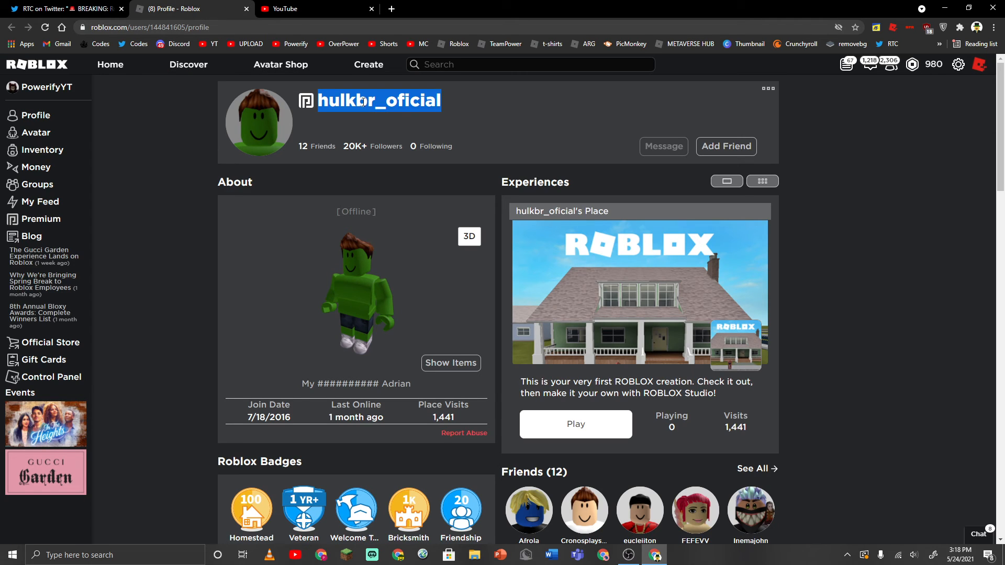
mouse_move(361, 101)
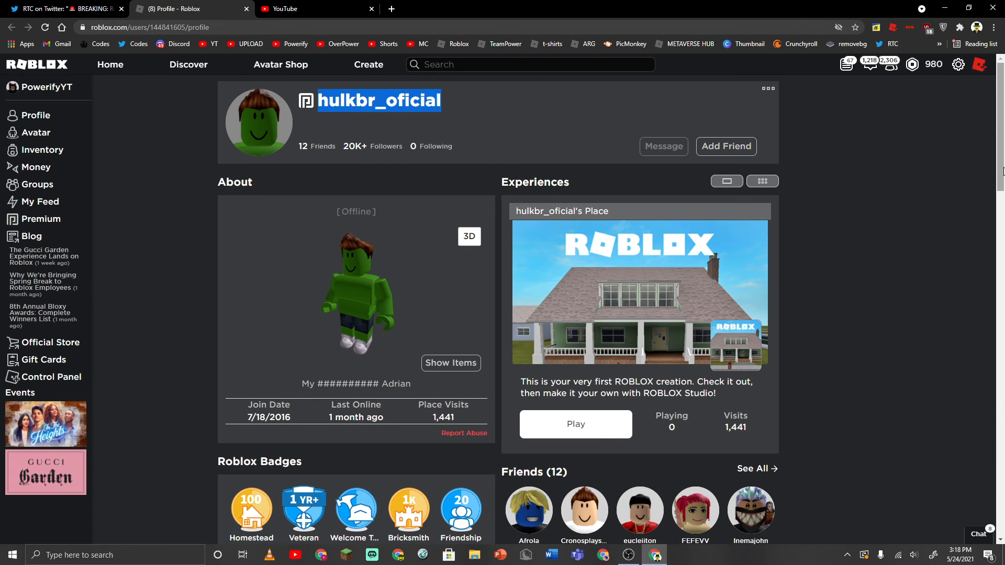
mouse_move(973, 194)
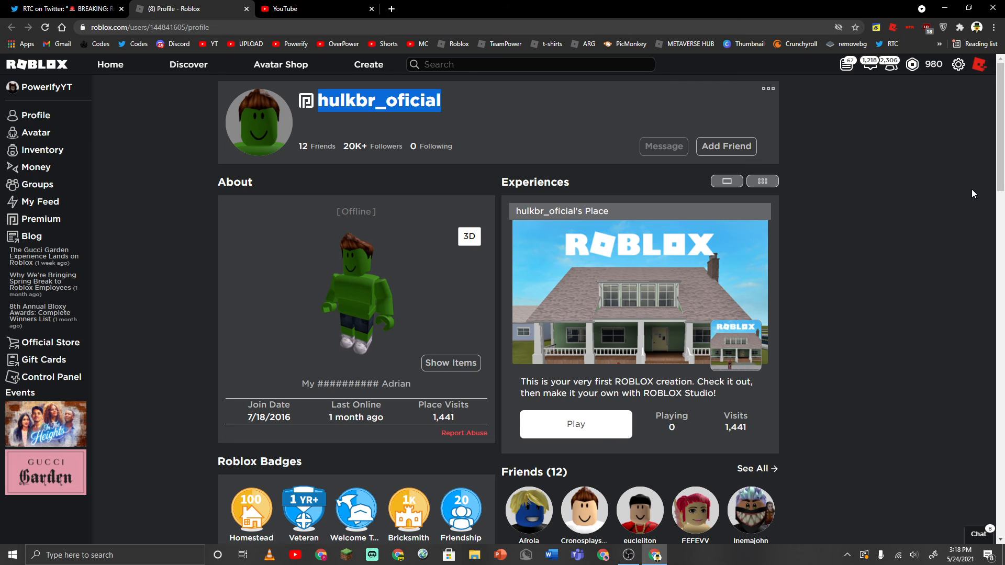
mouse_move(924, 215)
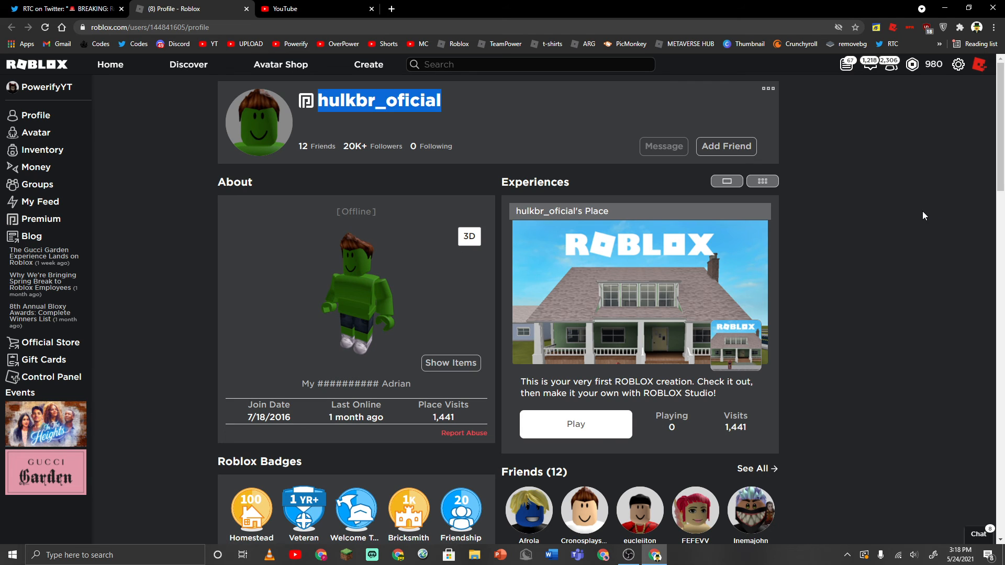
mouse_move(921, 217)
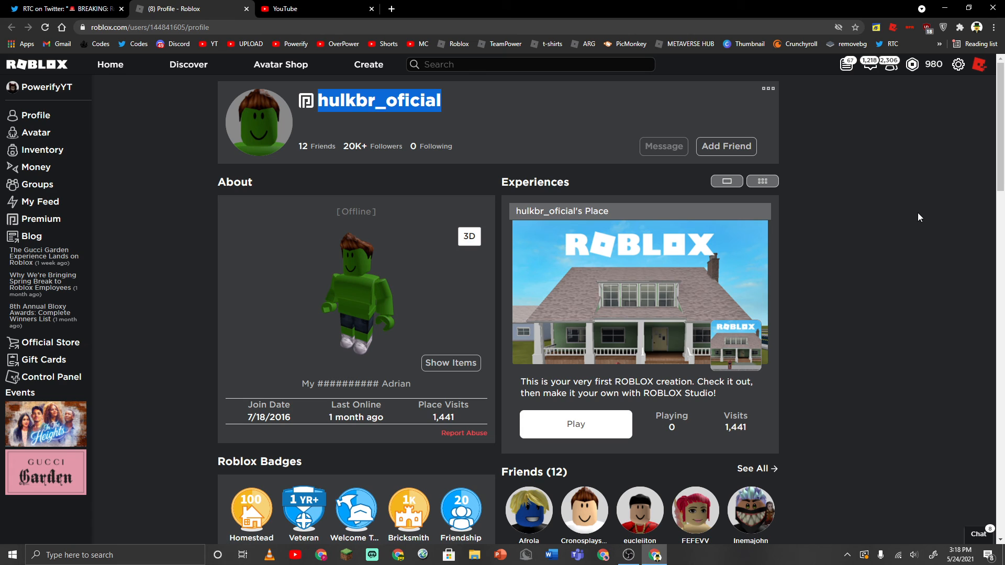
mouse_move(628, 555)
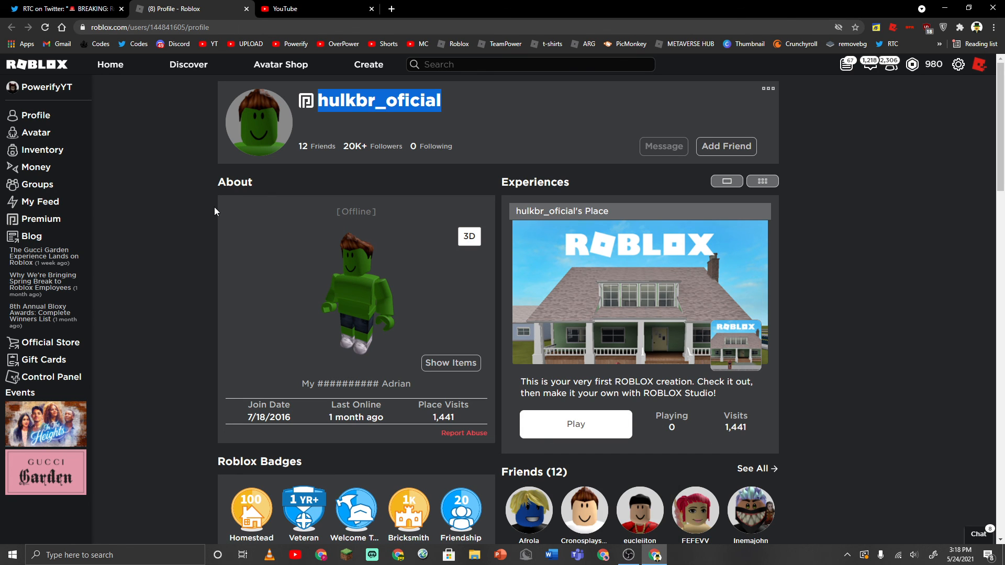
mouse_move(236, 245)
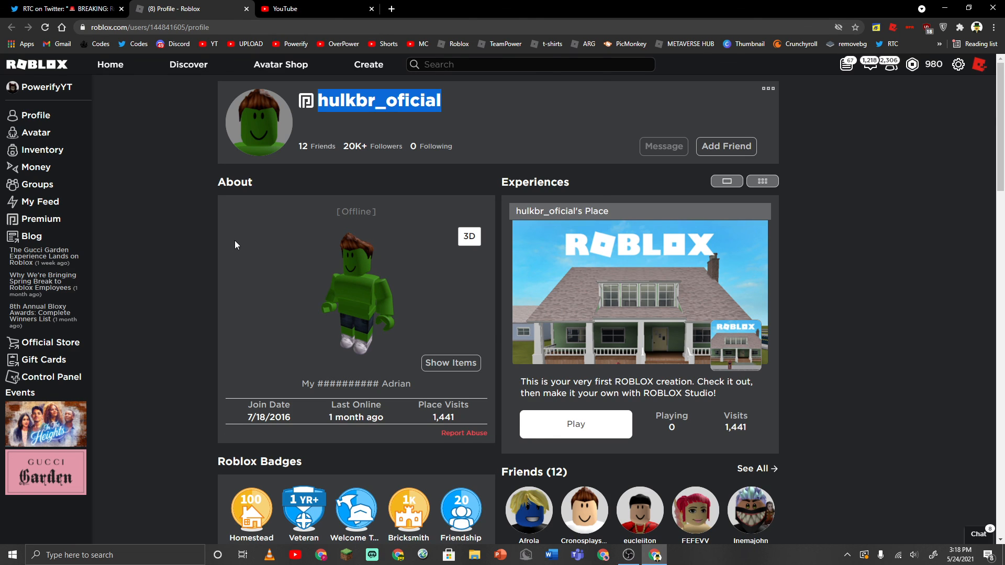
mouse_move(642, 517)
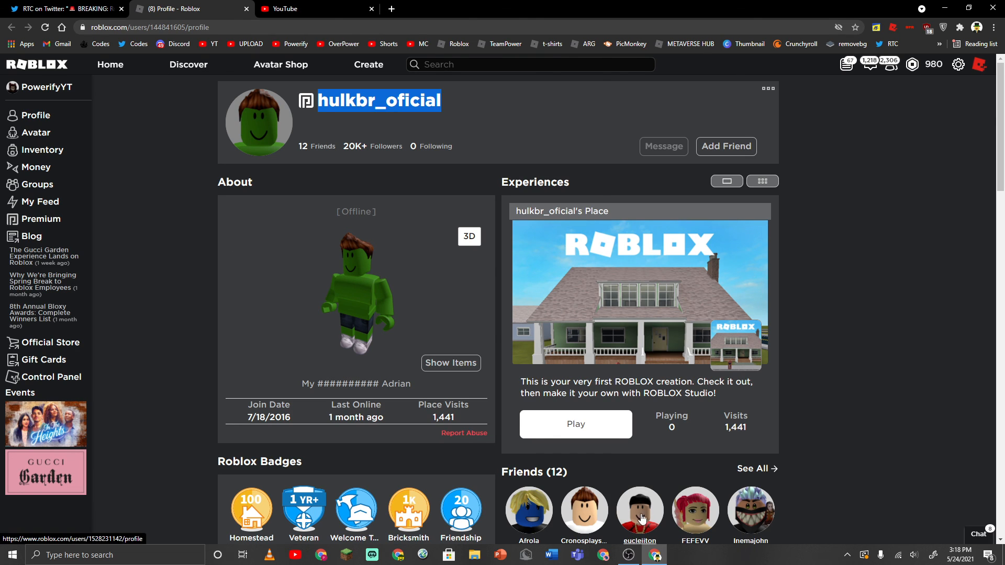
left_click(628, 554)
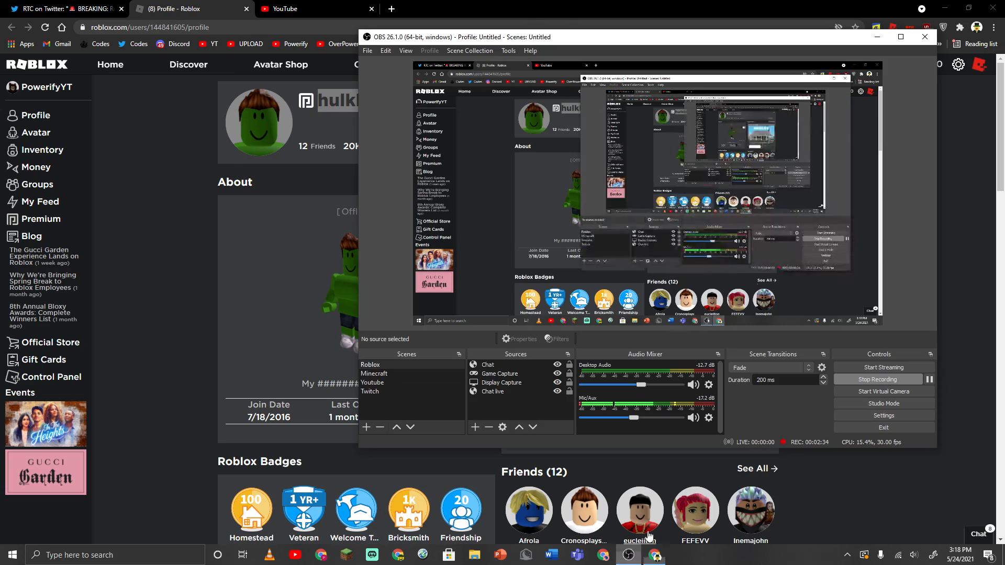